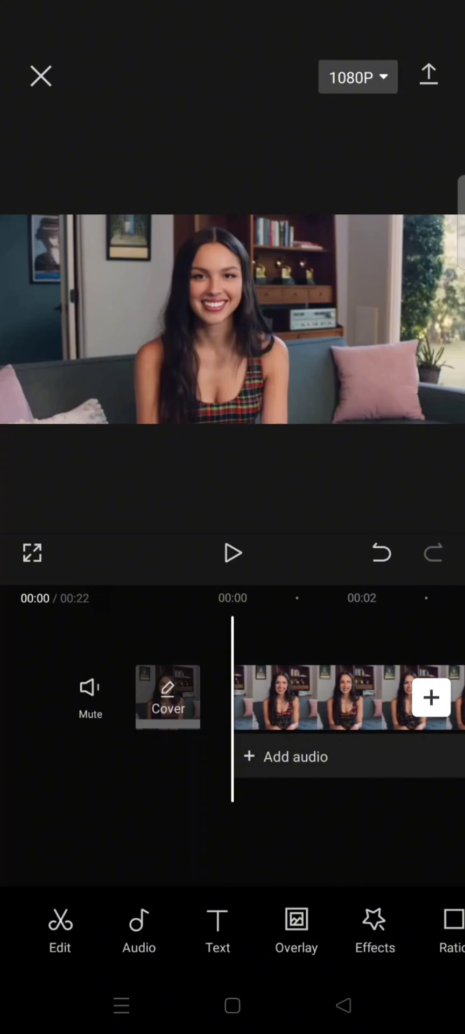
# Bring up the Auto Captions setup from the Text tools for the loaded clip.
pyautogui.click(218, 929)
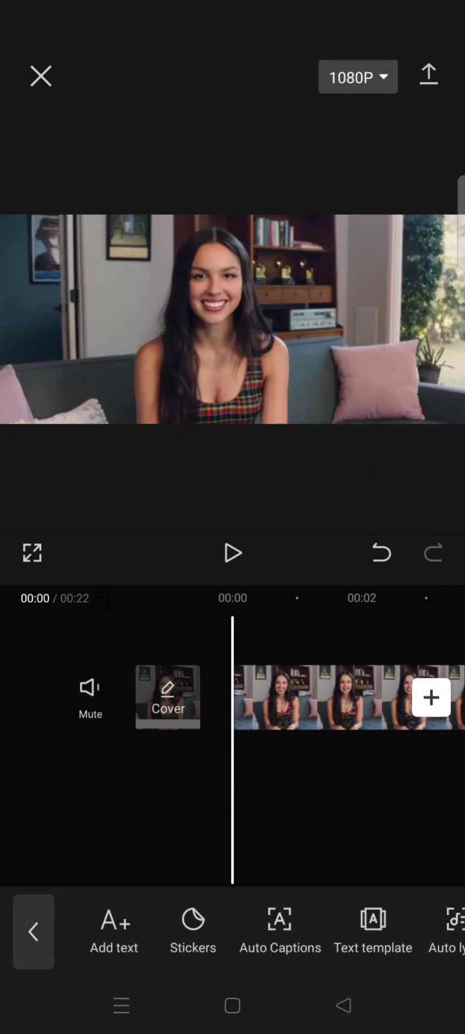
pyautogui.click(280, 926)
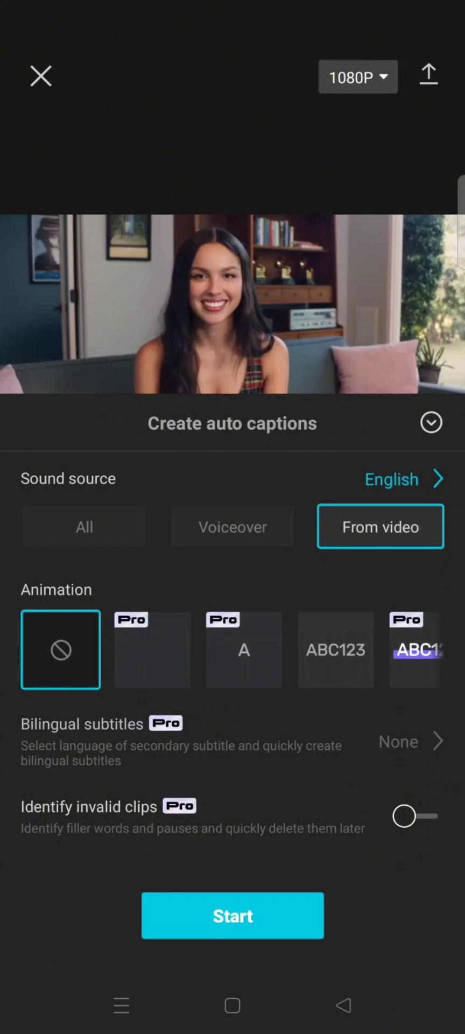
# Start caption generation with the sound source taken from the video in English.
pyautogui.click(232, 915)
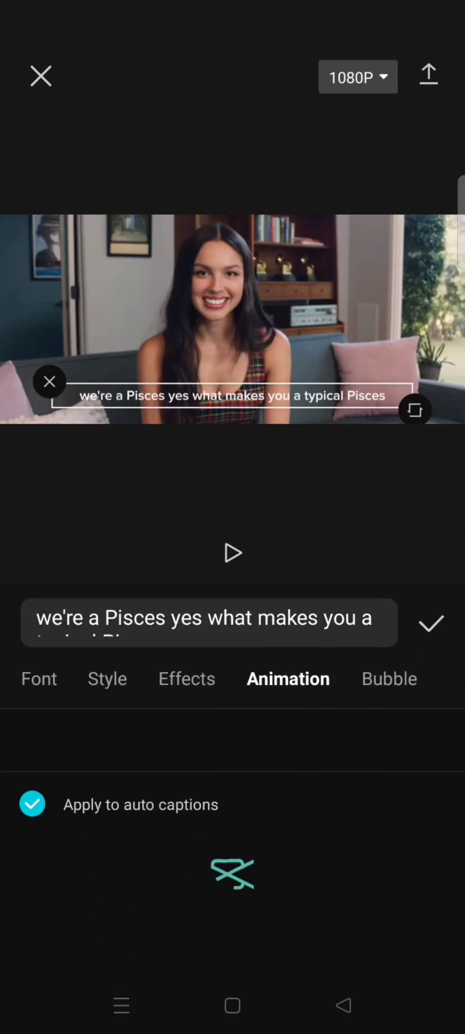
# Apply the Pop-up Discoloration caption animation to all auto captions.
pyautogui.click(289, 679)
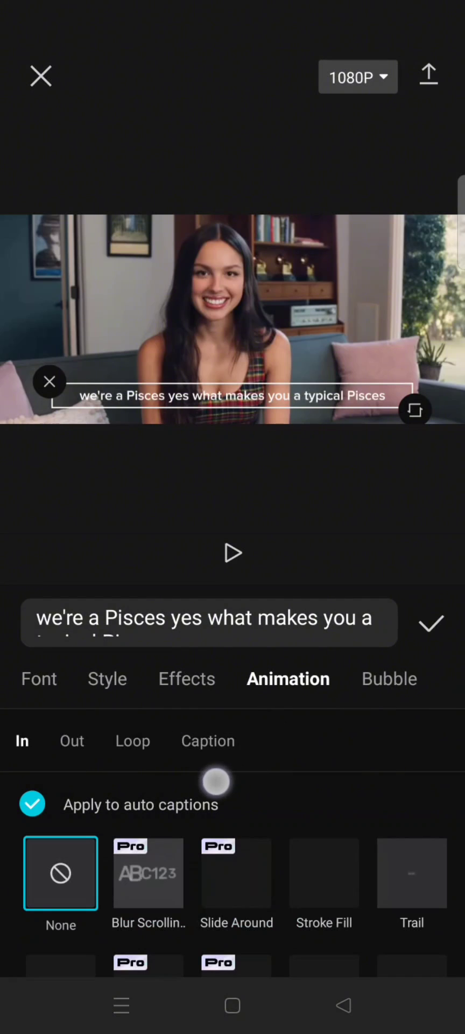
pyautogui.click(207, 741)
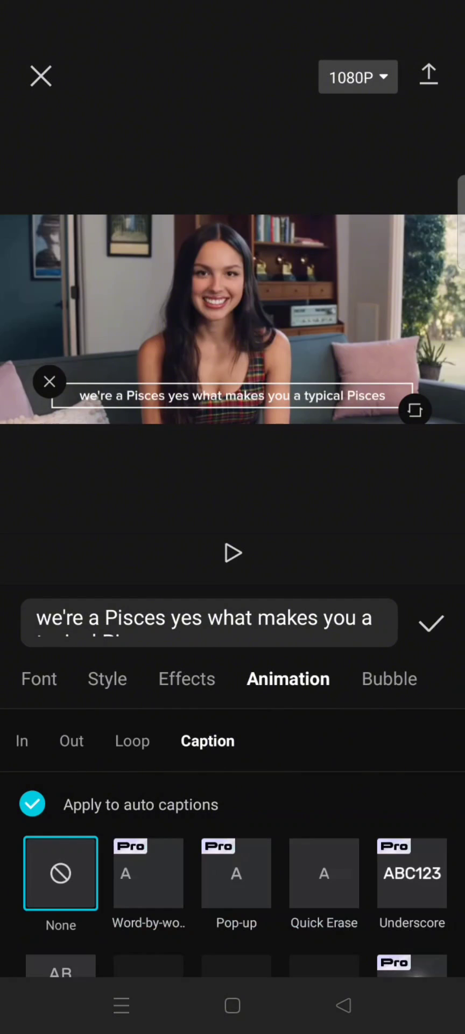
pyautogui.scroll(-3)
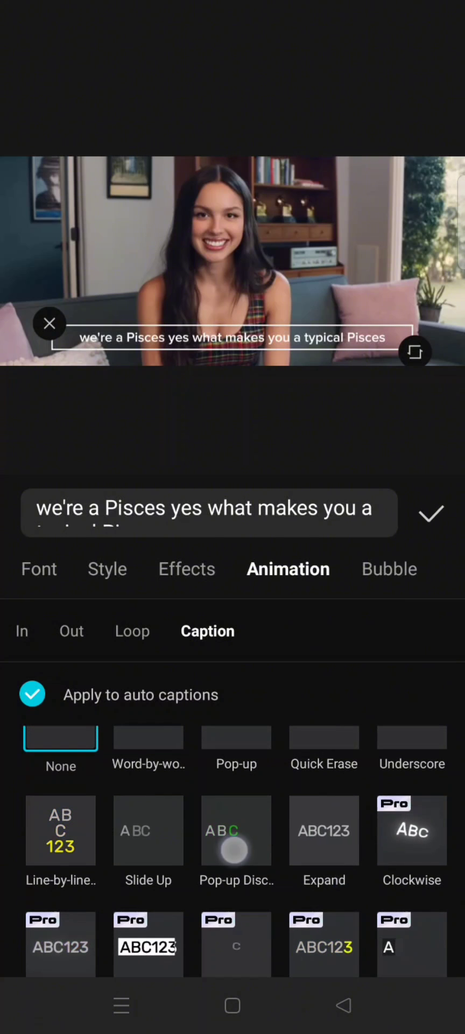
pyautogui.click(236, 830)
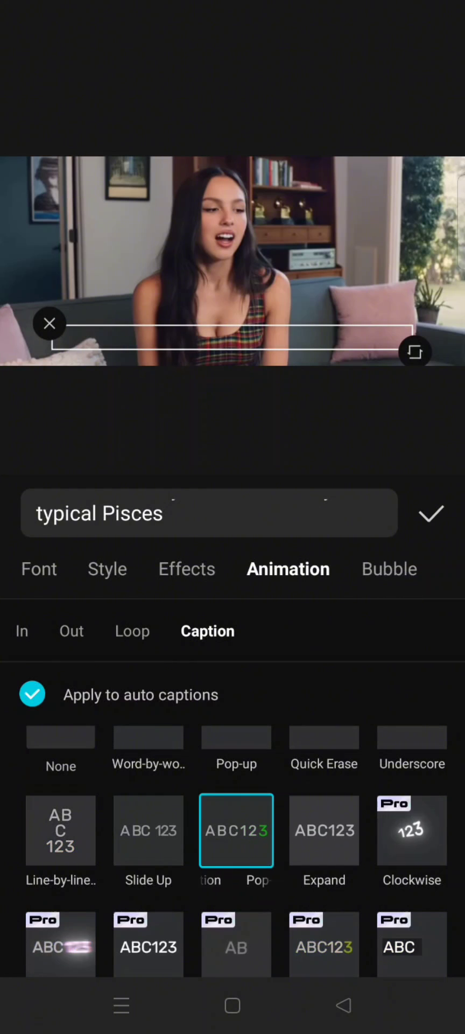
# Set the captions' highlight colour to yellow and preview the video playback.
pyautogui.click(430, 513)
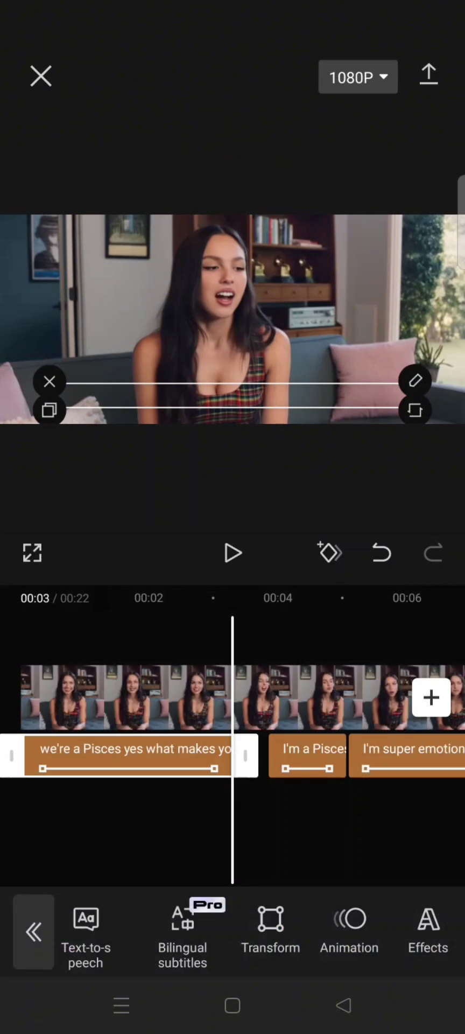
pyautogui.click(232, 554)
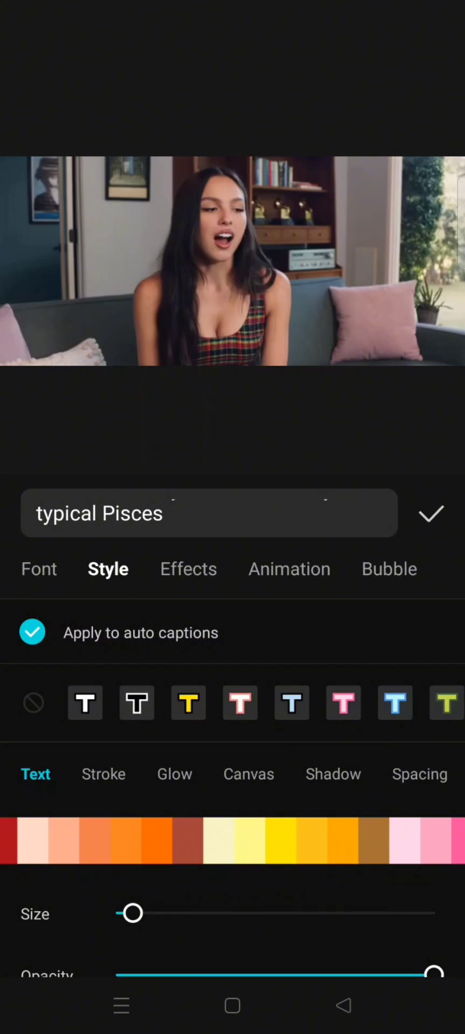
pyautogui.click(281, 841)
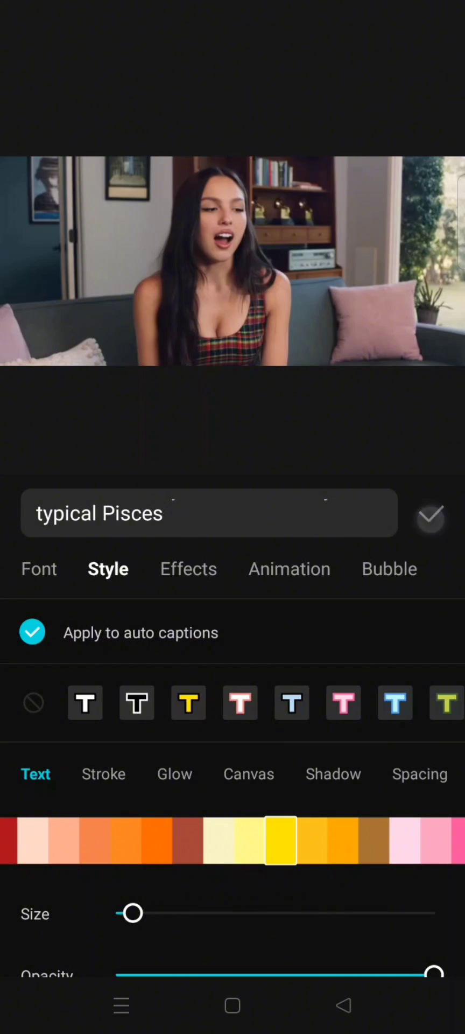
pyautogui.click(434, 519)
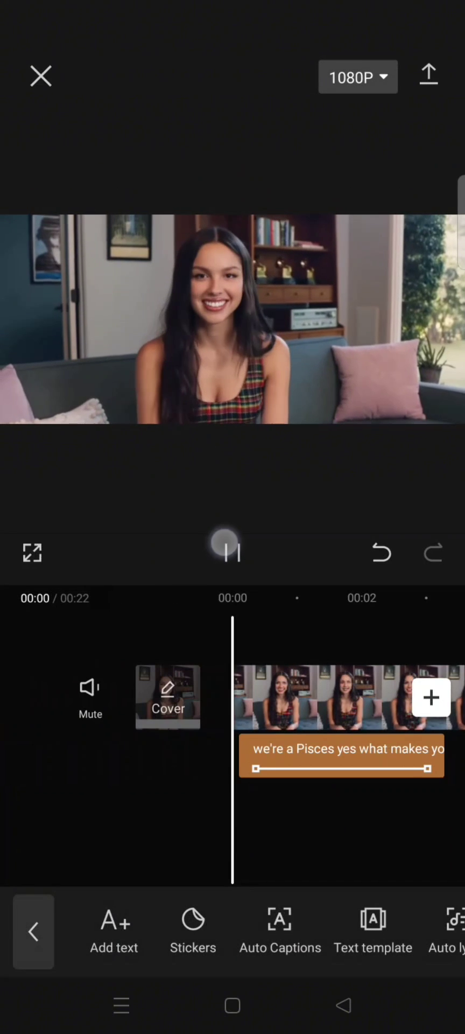
pyautogui.click(228, 553)
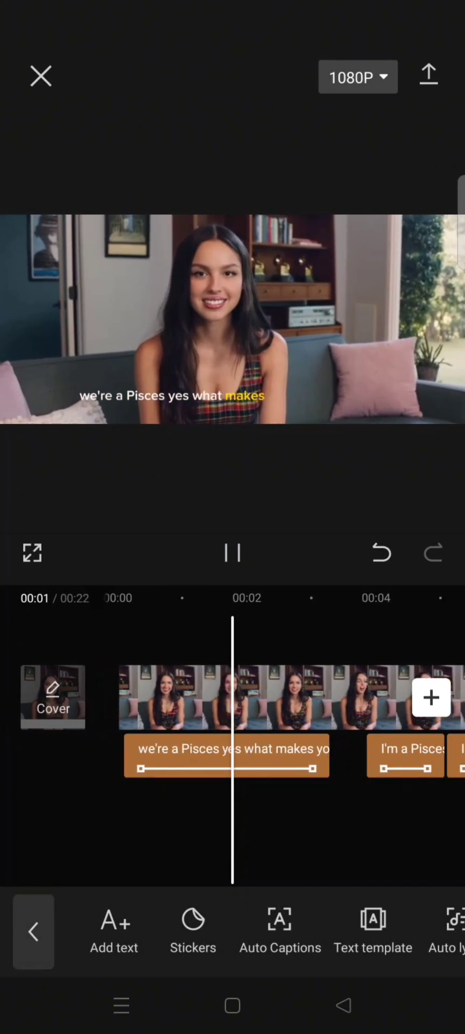